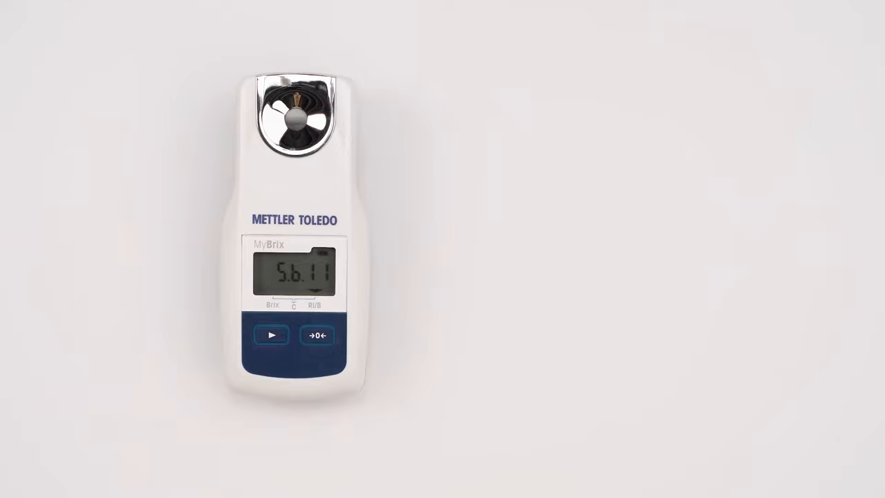
pyautogui.click(294, 335)
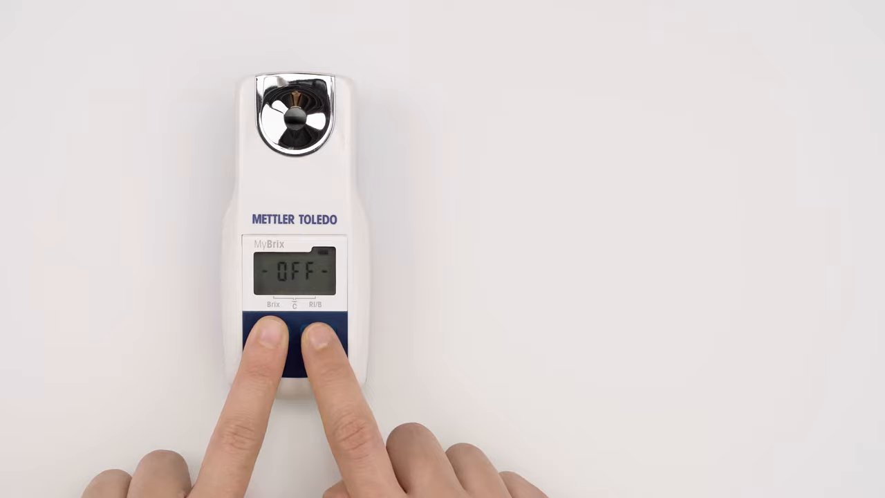
pyautogui.click(316, 334)
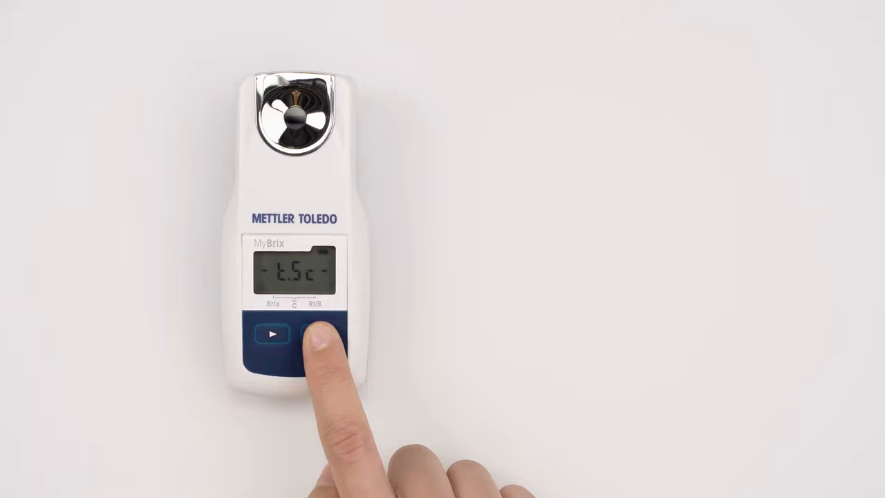
pyautogui.click(316, 334)
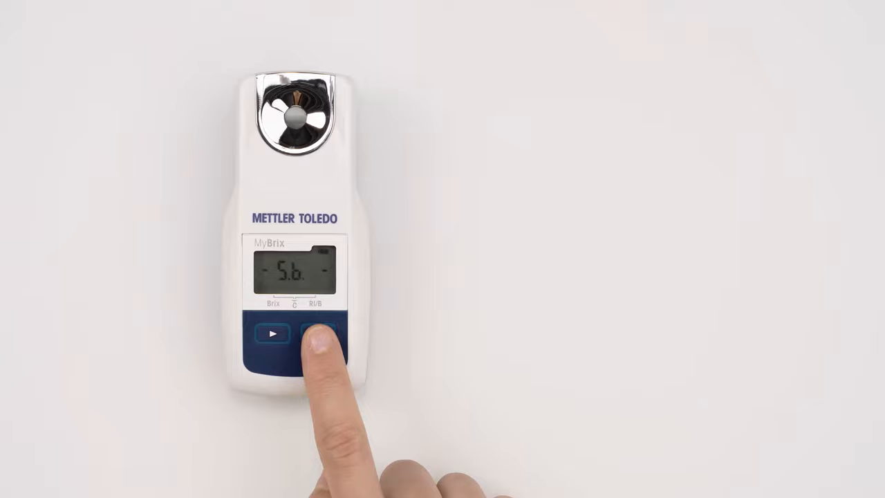
pyautogui.click(317, 332)
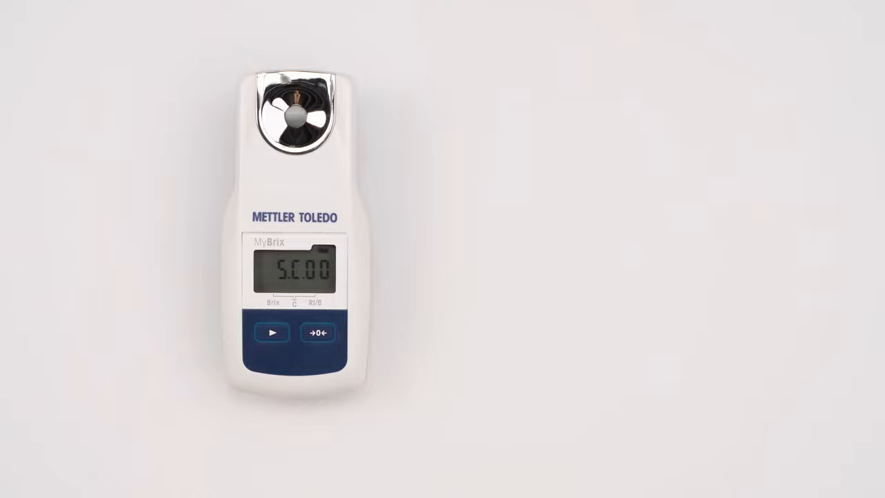
pyautogui.click(317, 332)
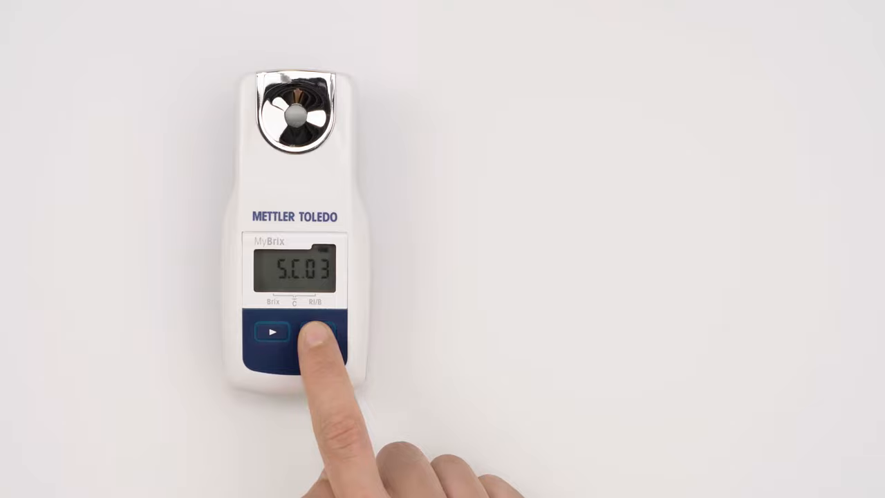
pyautogui.click(318, 332)
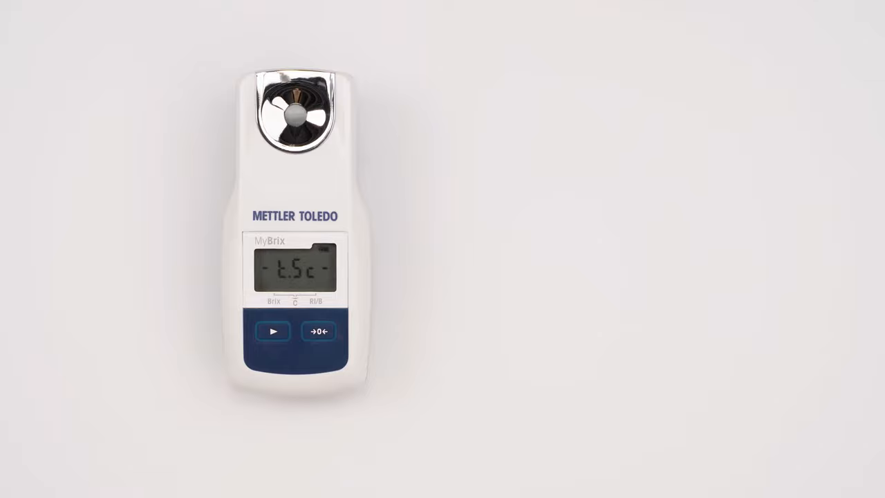
pyautogui.click(273, 330)
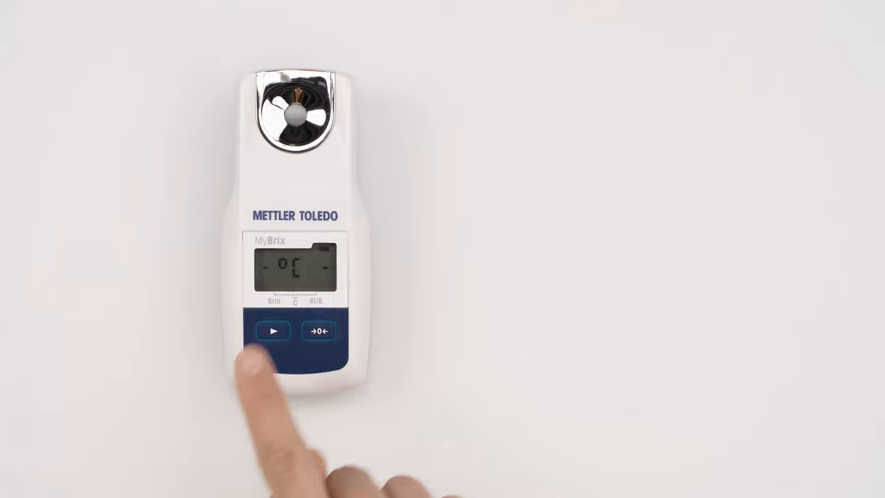
pyautogui.click(273, 330)
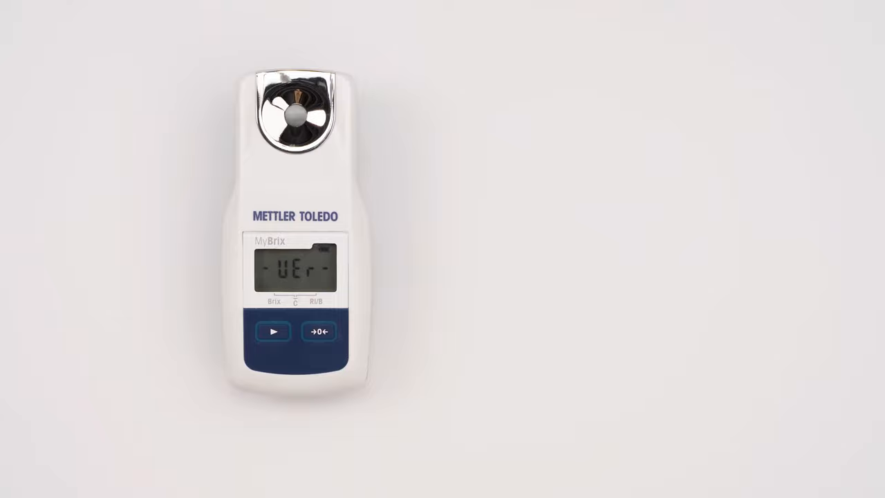
pyautogui.click(274, 330)
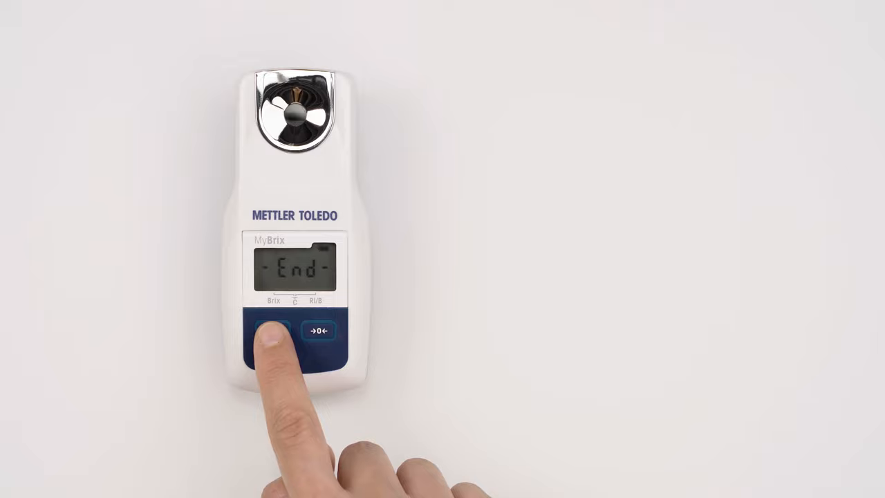
pyautogui.click(319, 330)
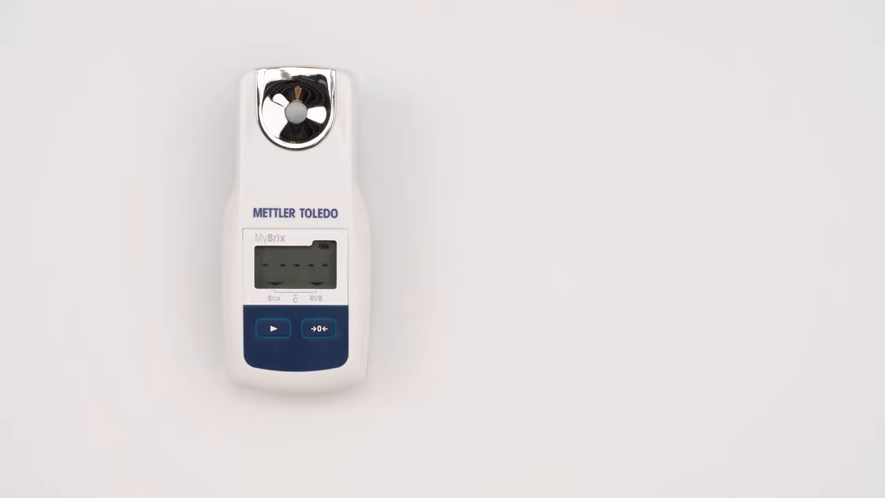
pyautogui.click(272, 328)
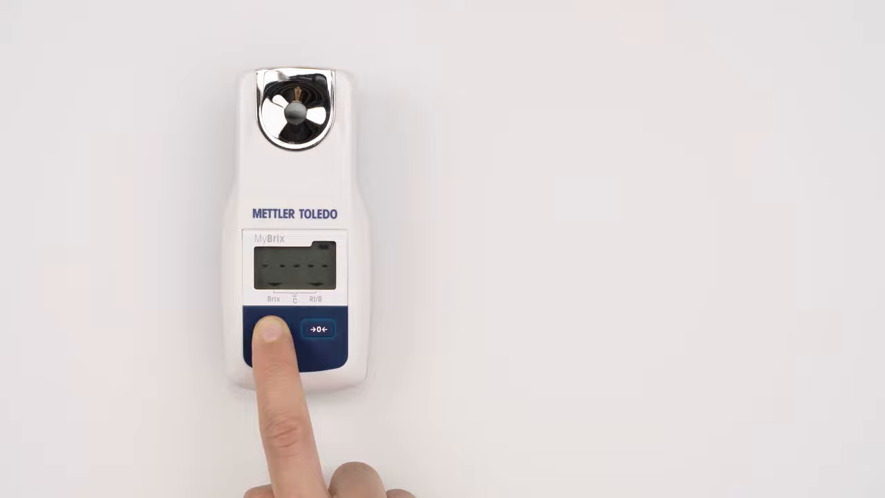